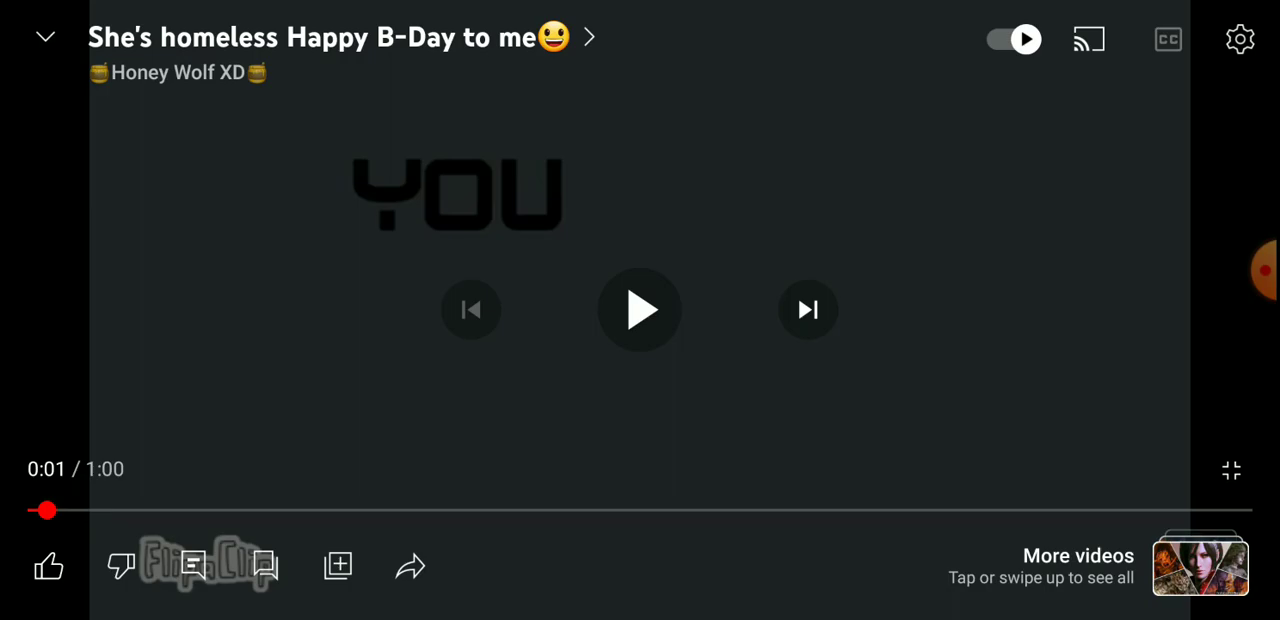
# Start playing Honey Wolf XD's "She's homeless Happy B-Day to me" video.
pyautogui.click(640, 308)
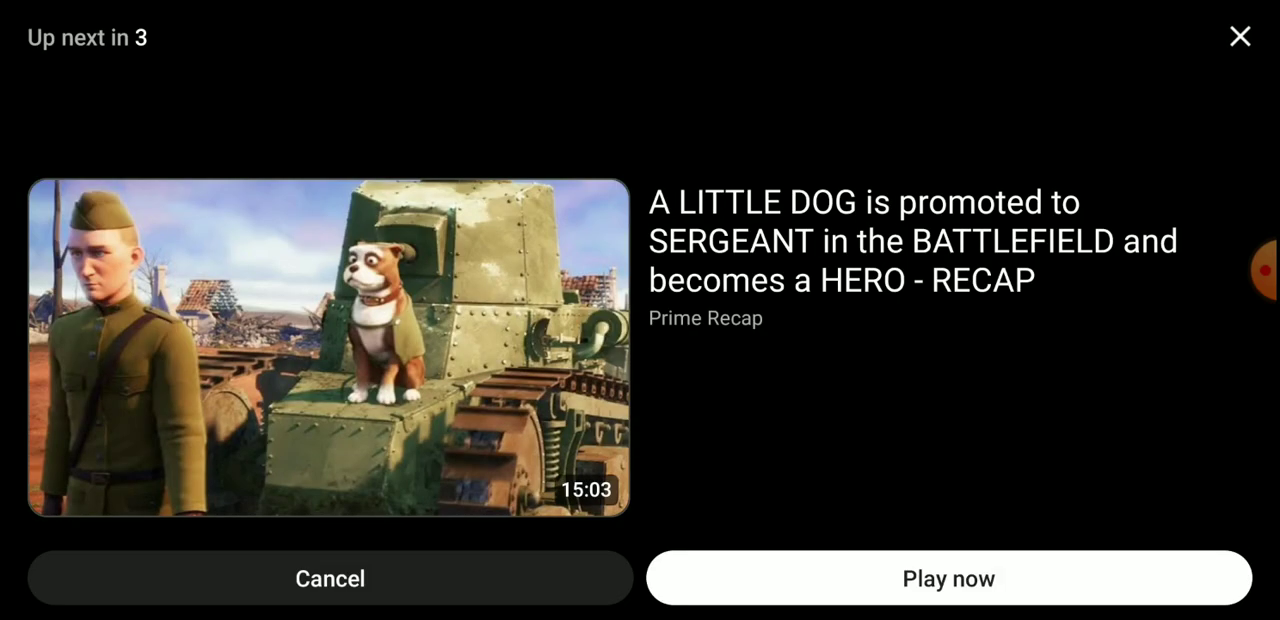
# Cancel the autoplaying recap and scroll Honey Wolf XD's Community drawing posts.
pyautogui.click(330, 578)
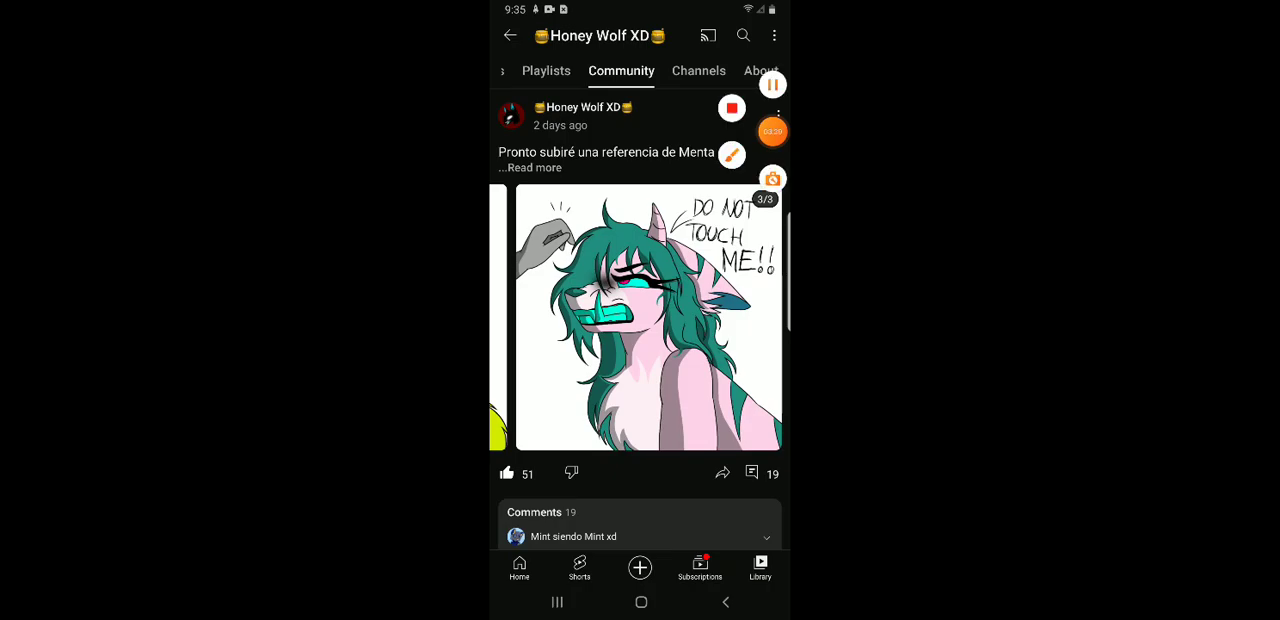
pyautogui.scroll(3)
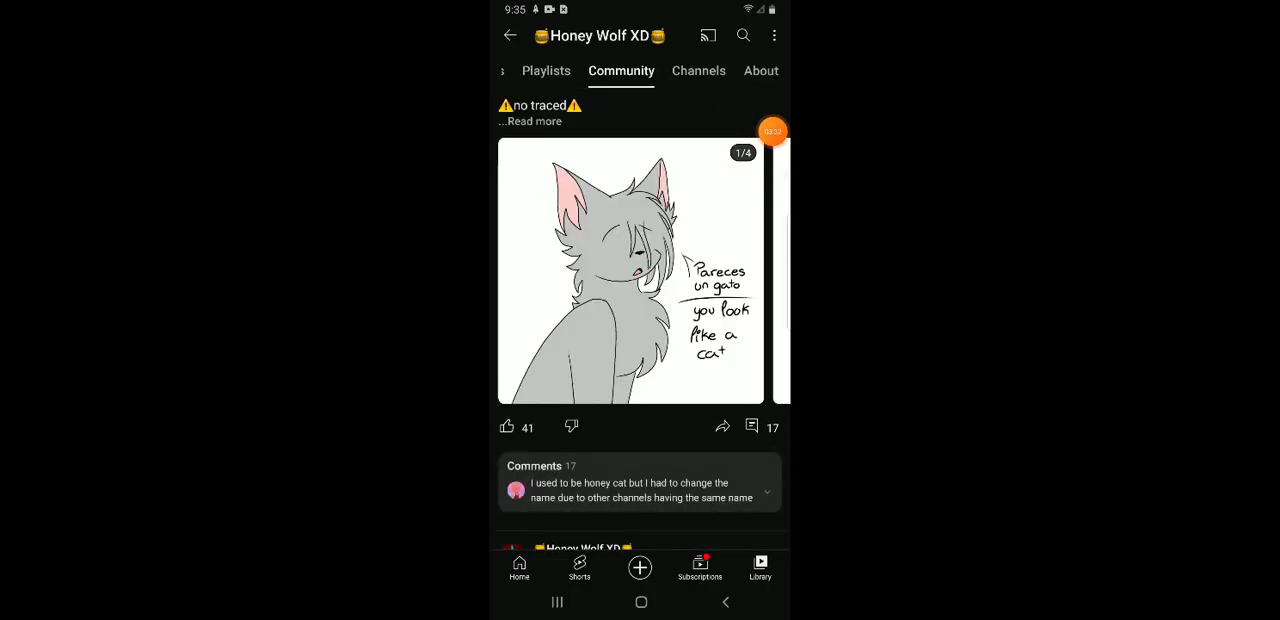